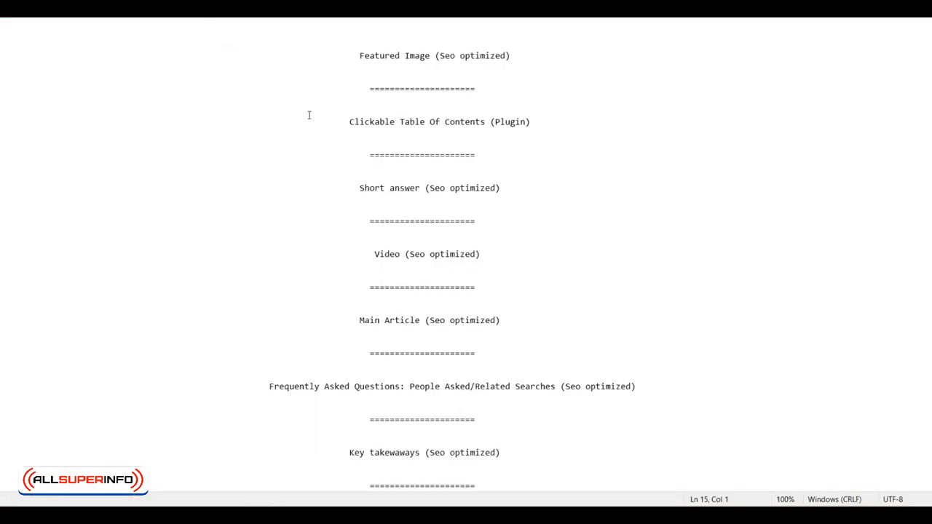
mouse_move(252, 32)
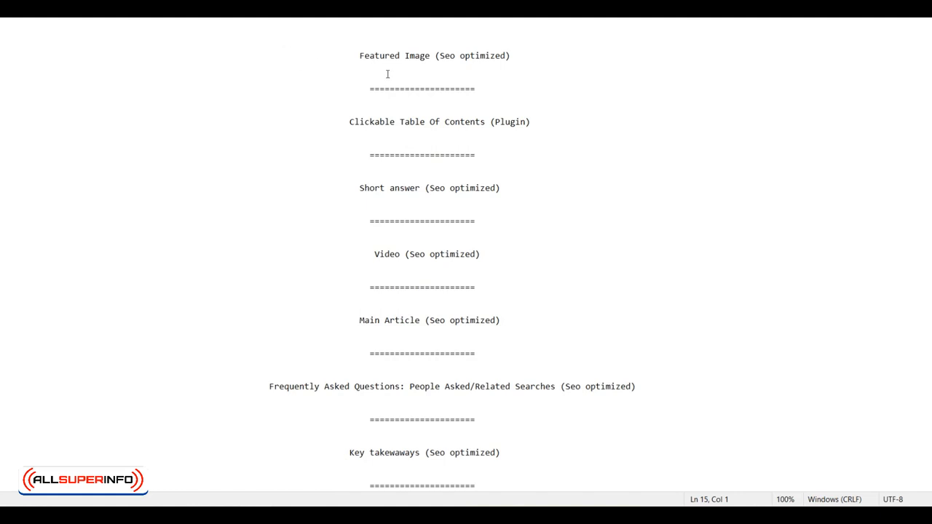
mouse_move(486, 58)
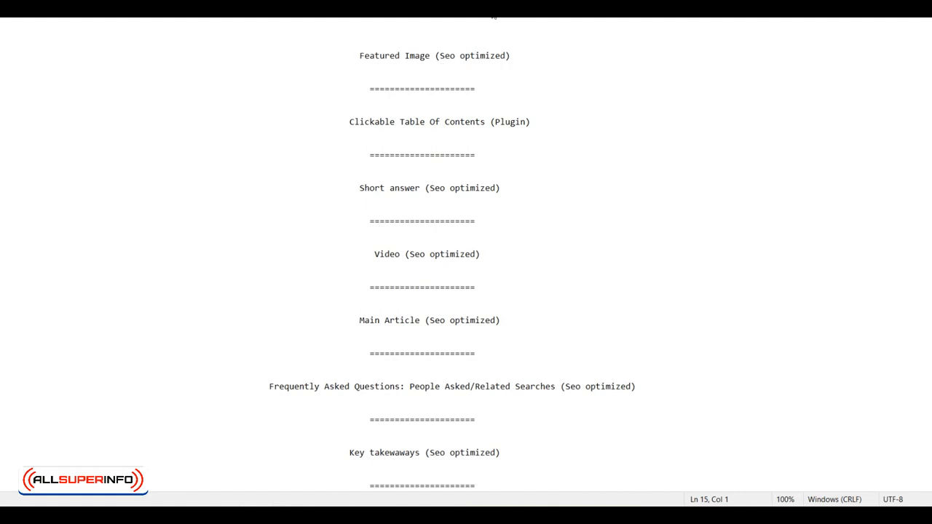
mouse_move(260, 53)
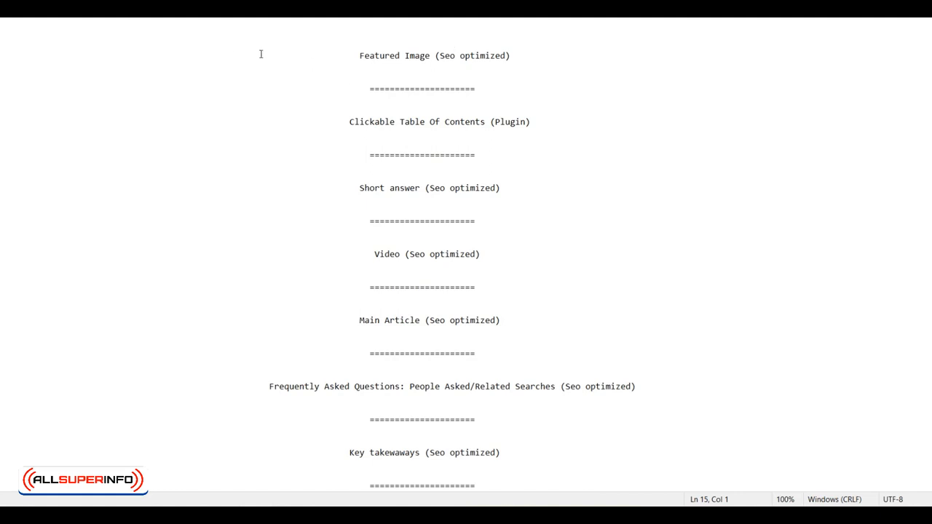
mouse_move(207, 106)
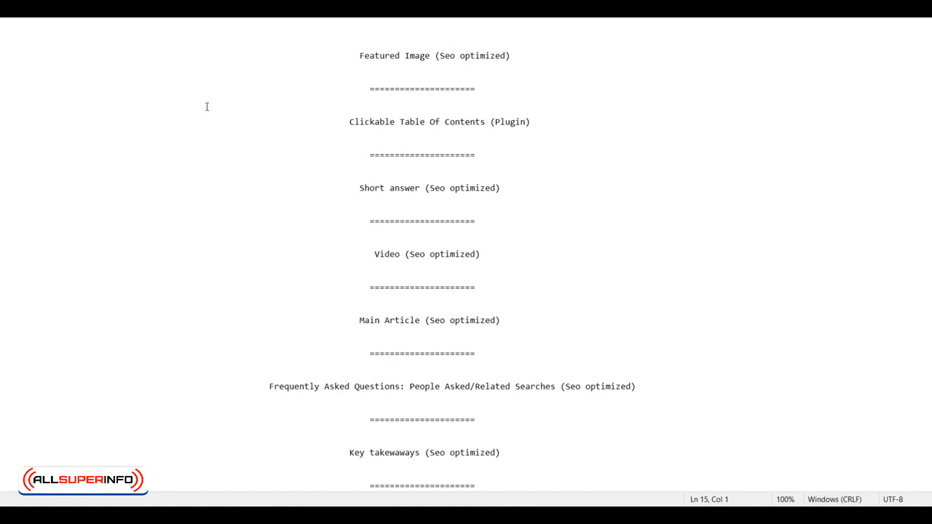
mouse_move(296, 124)
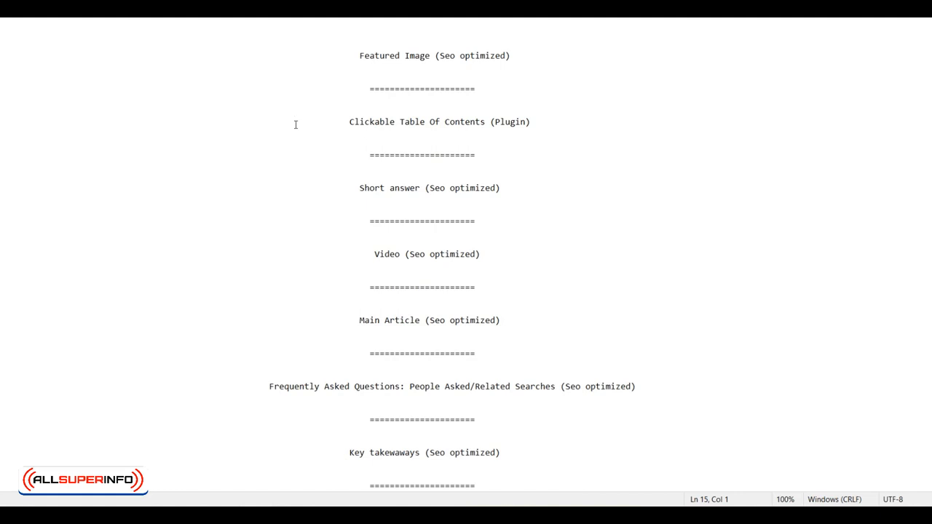
- Select the 'Short answer' heading word, then the full 'Video (Seo optimized)' heading line
triple_click(439, 121)
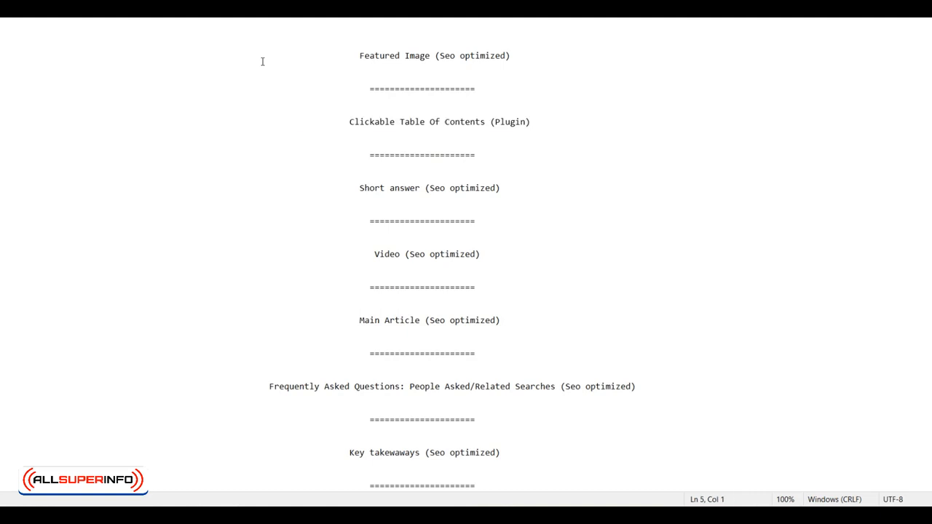
mouse_move(365, 126)
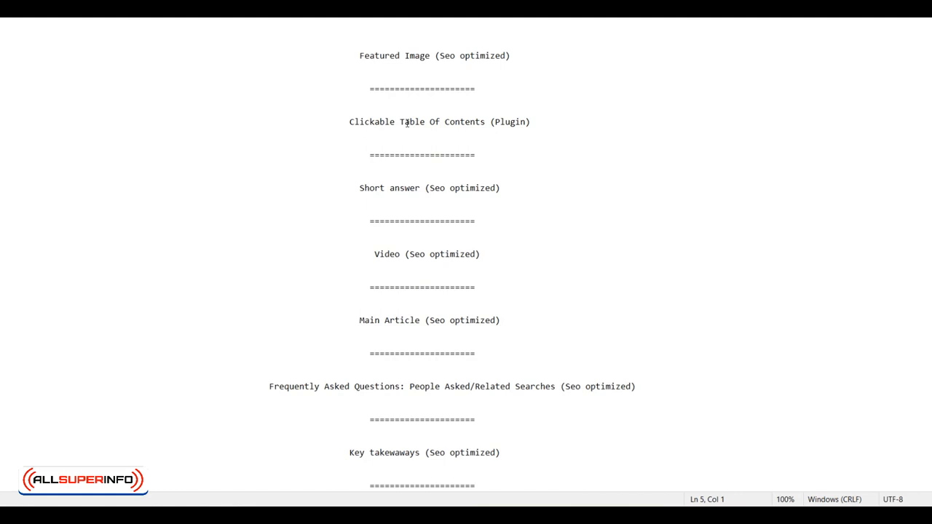
mouse_move(532, 123)
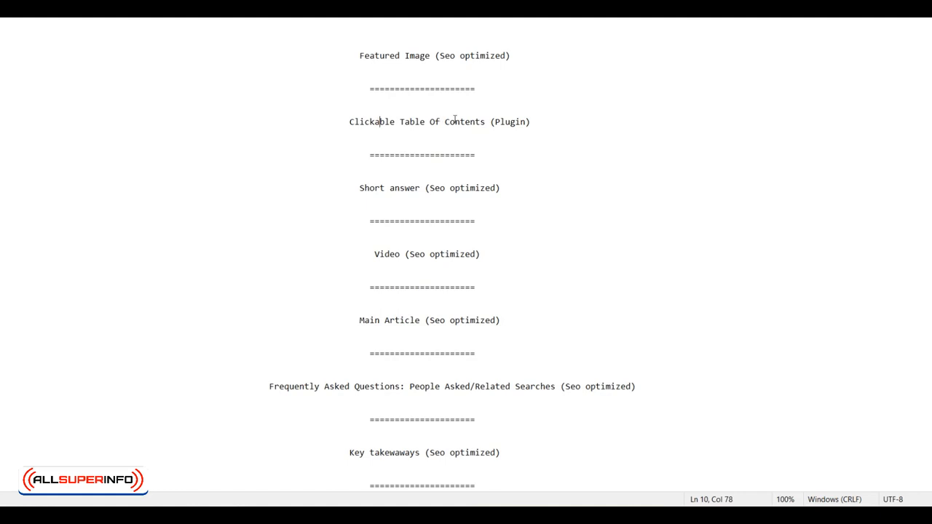
mouse_move(348, 188)
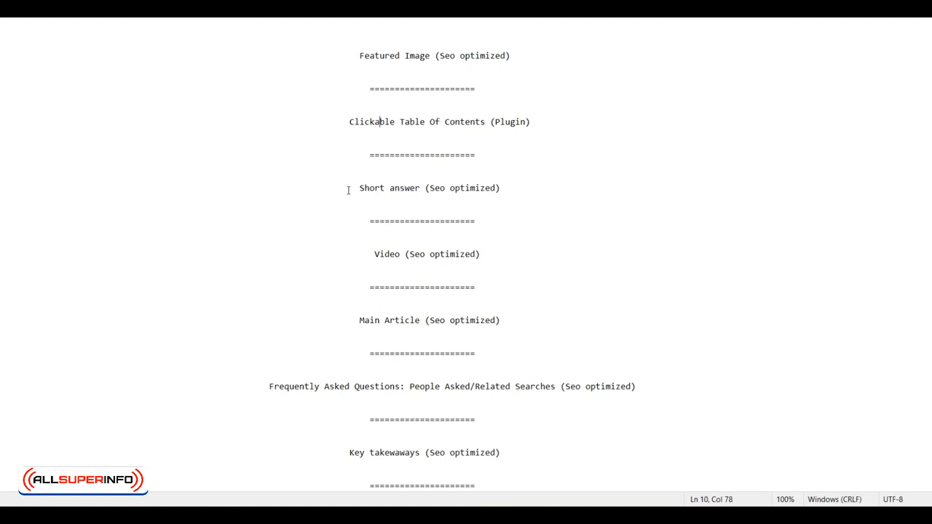
double_click(388, 188)
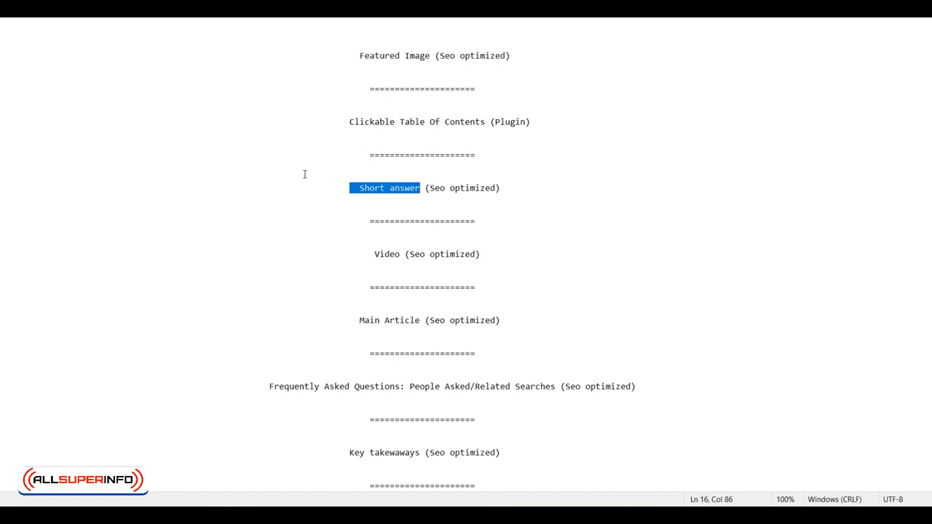
double_click(422, 254)
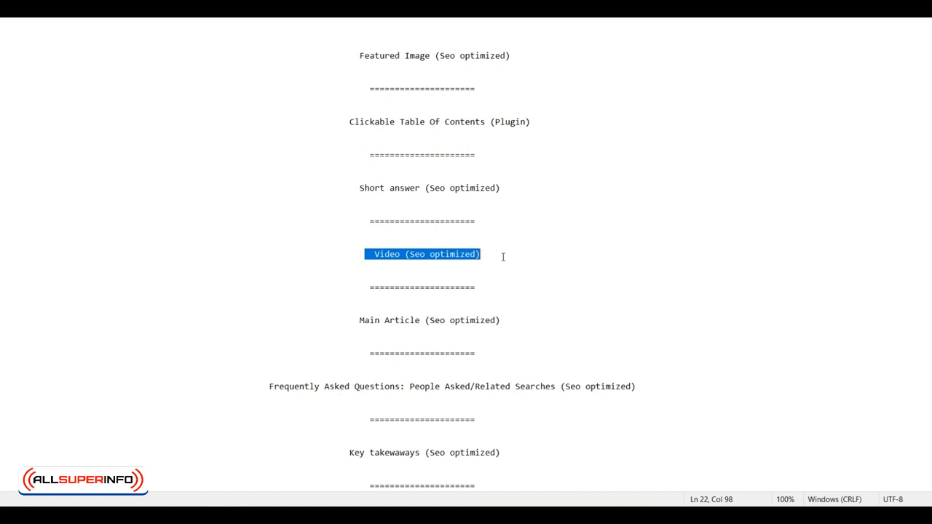
left_click(350, 320)
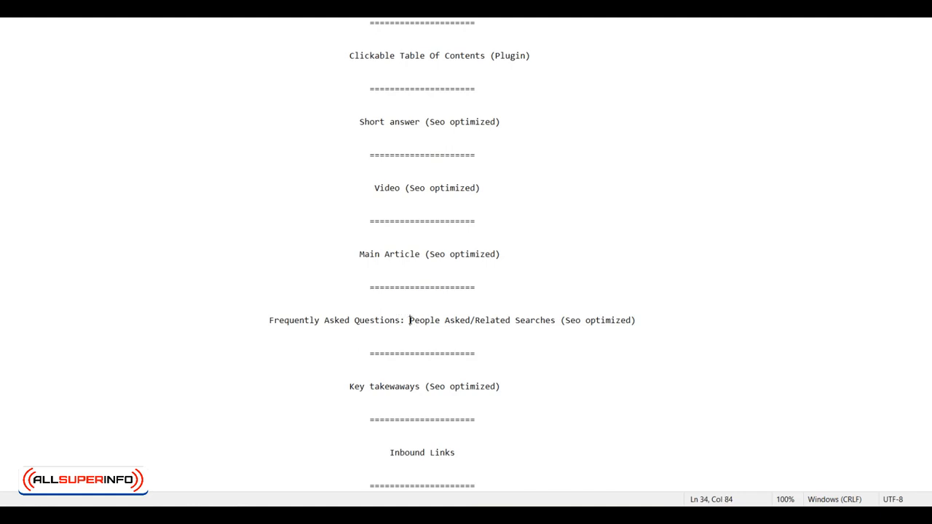
left_click_drag(409, 320, 556, 320)
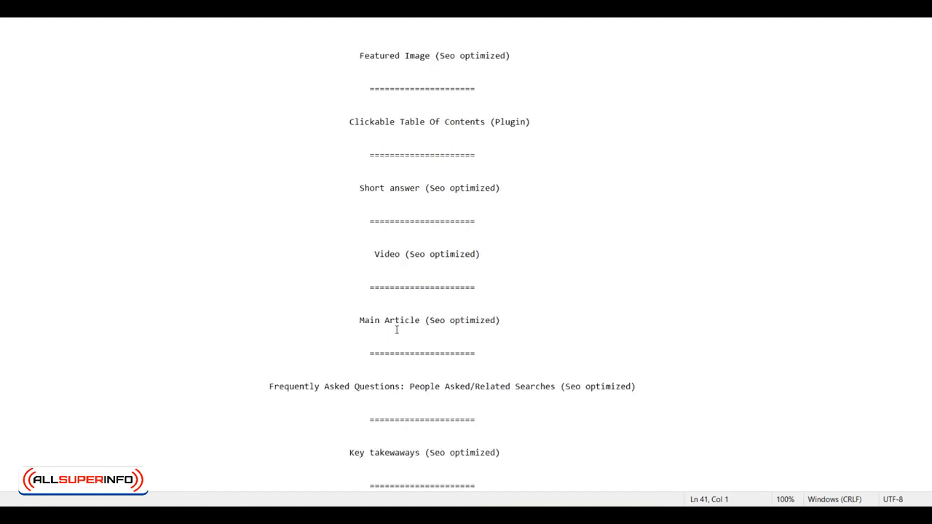
scroll("down", 3)
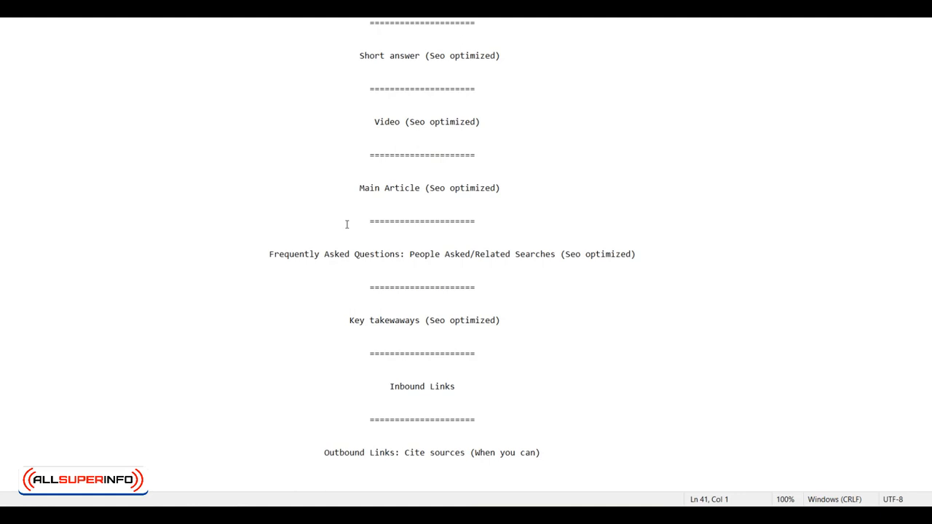
mouse_move(315, 254)
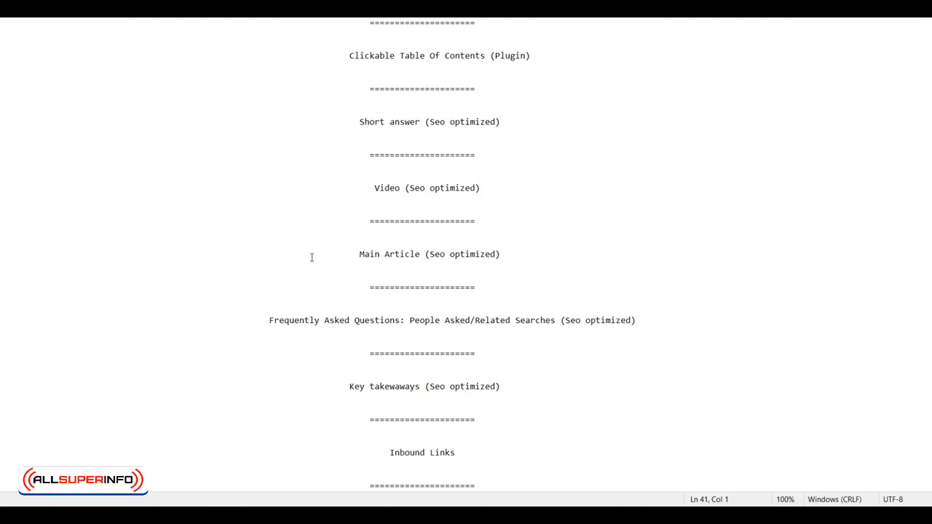
- Scroll down to the 'Guaranteed to outrank competitors' tips below Outbound Links
scroll("down", 3)
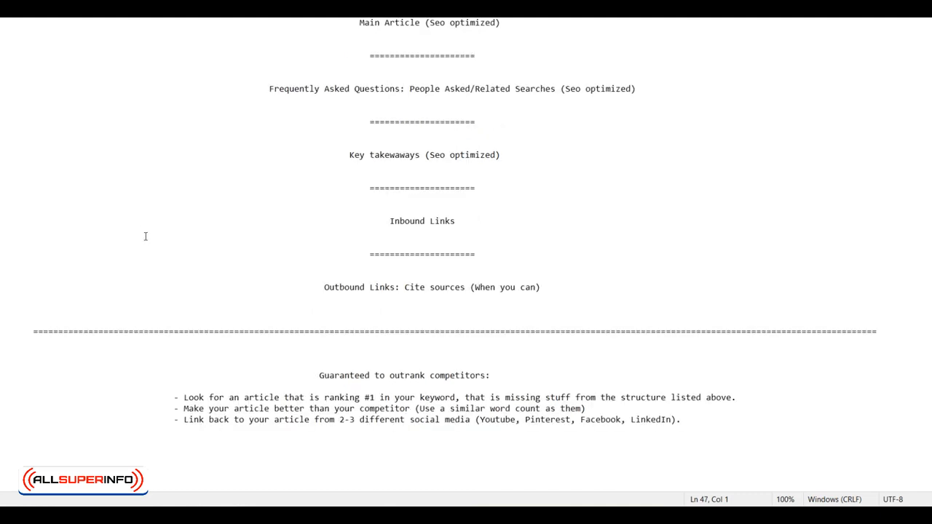
mouse_move(290, 373)
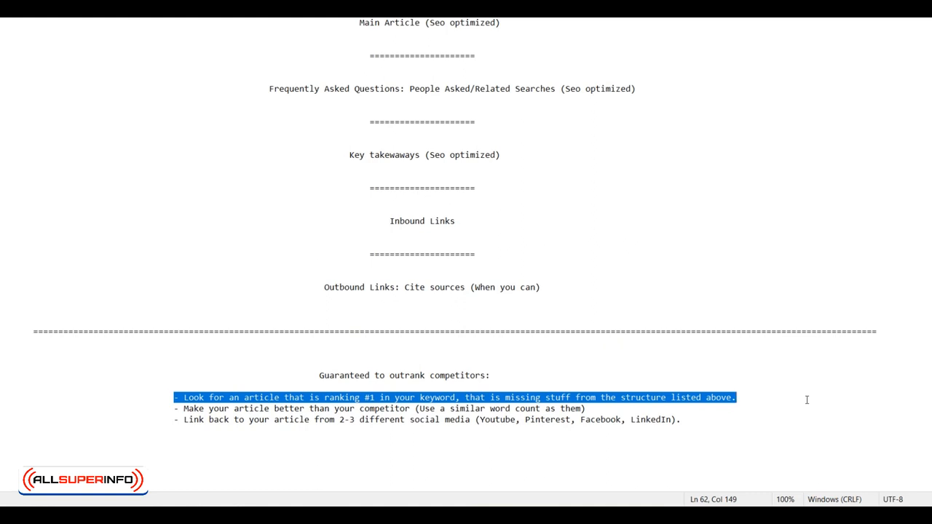
mouse_move(339, 95)
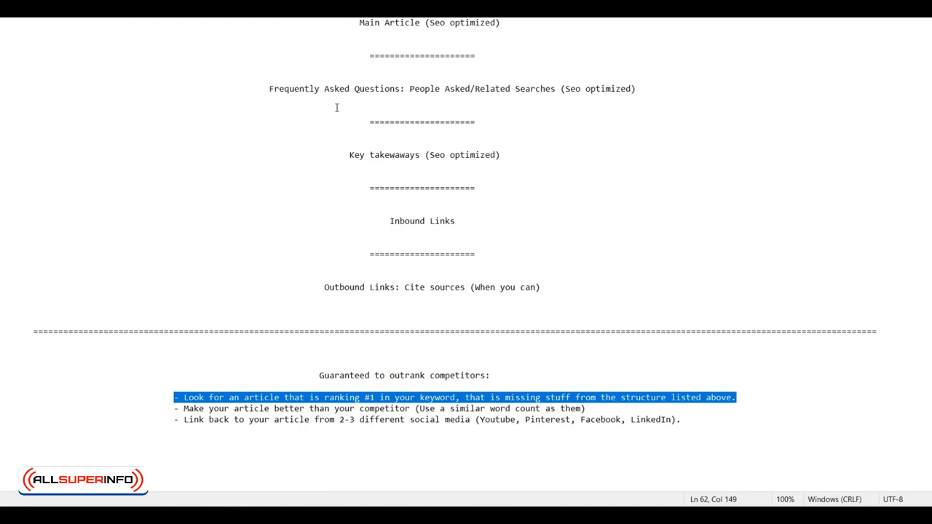
mouse_move(297, 169)
type("4")
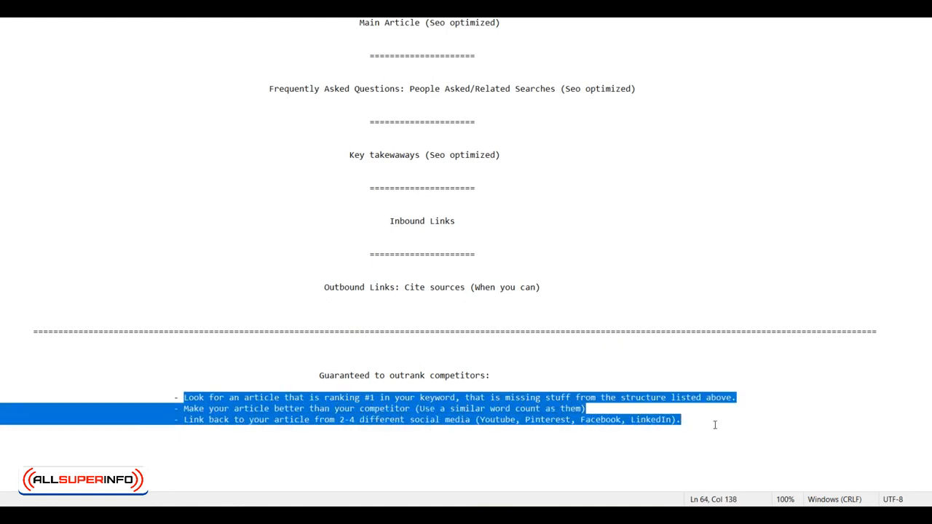
mouse_move(232, 187)
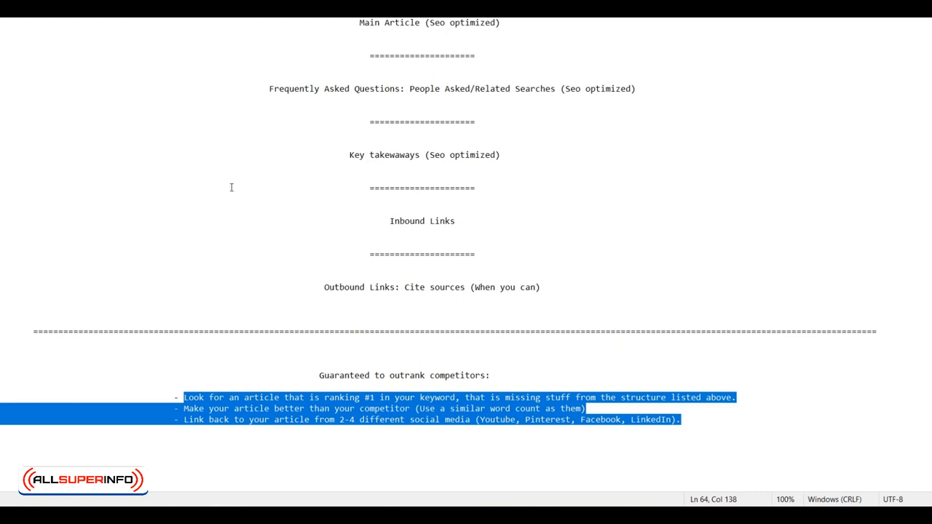